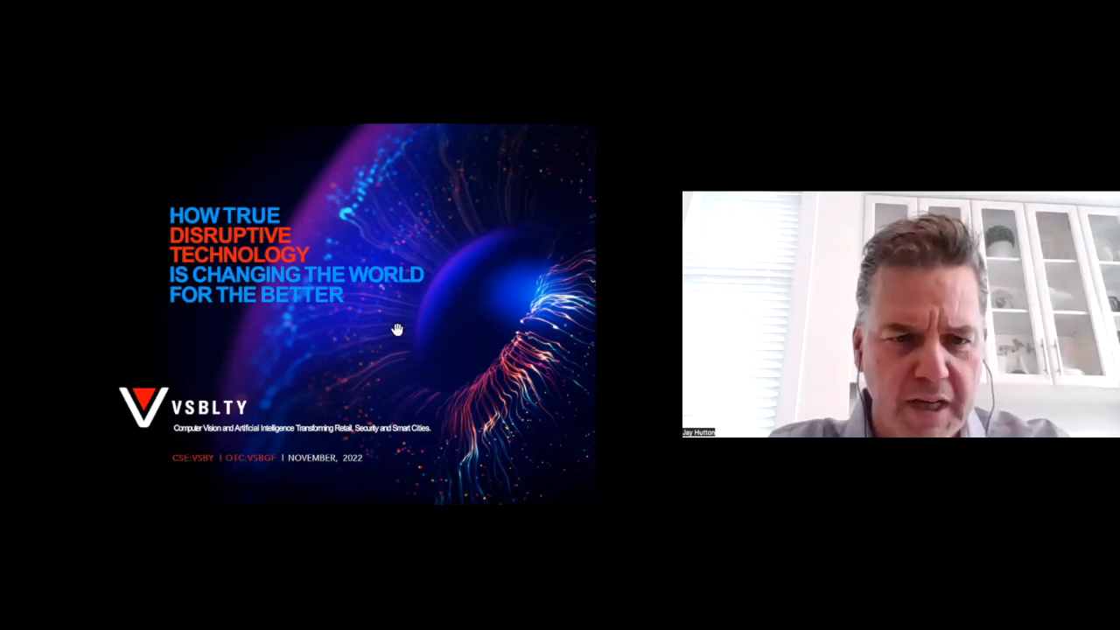
pyautogui.moveTo(395, 331)
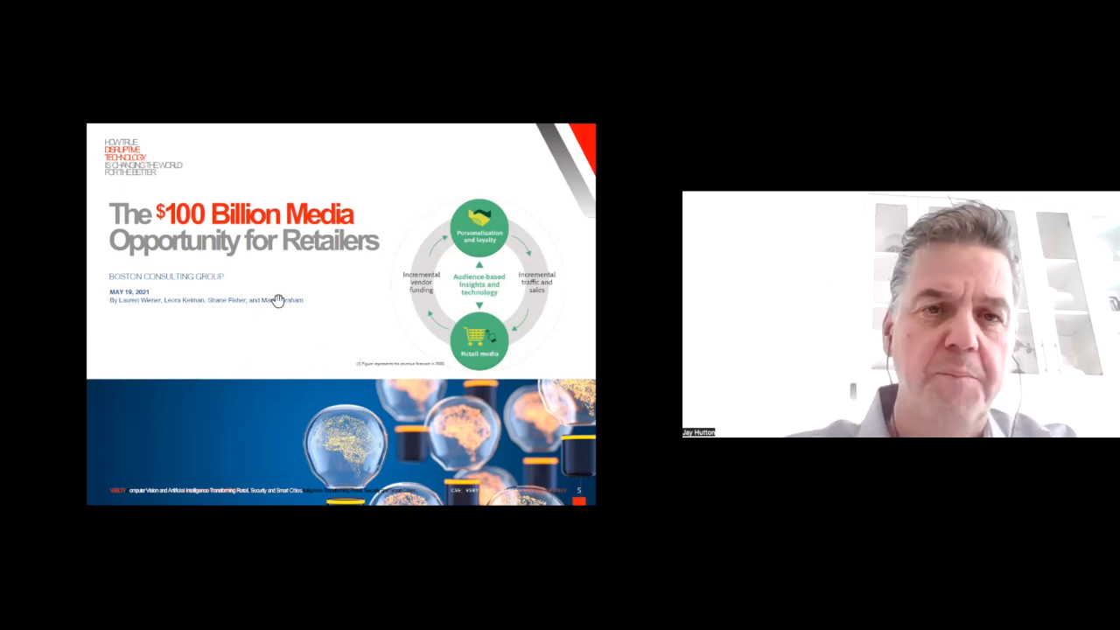
pyautogui.moveTo(249, 298)
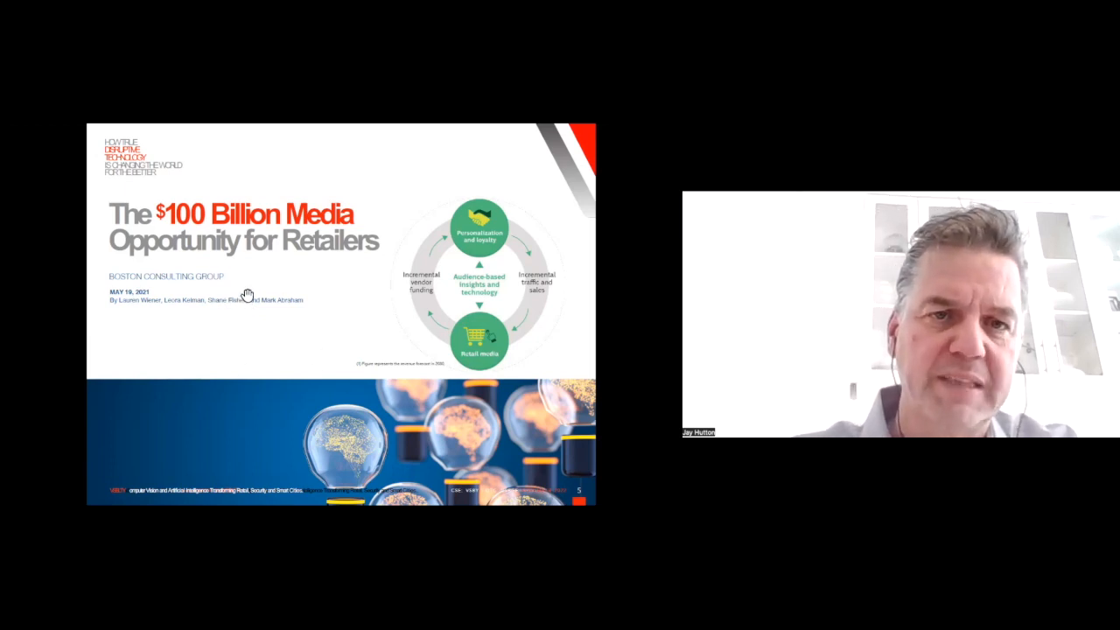
pyautogui.moveTo(312, 301)
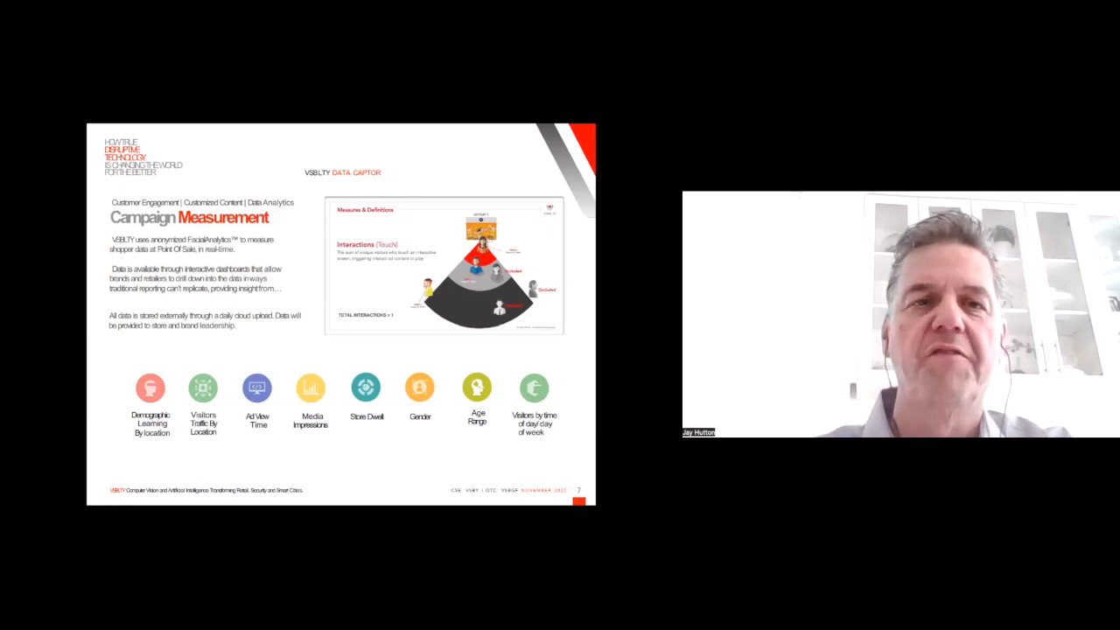
pyautogui.moveTo(319, 314)
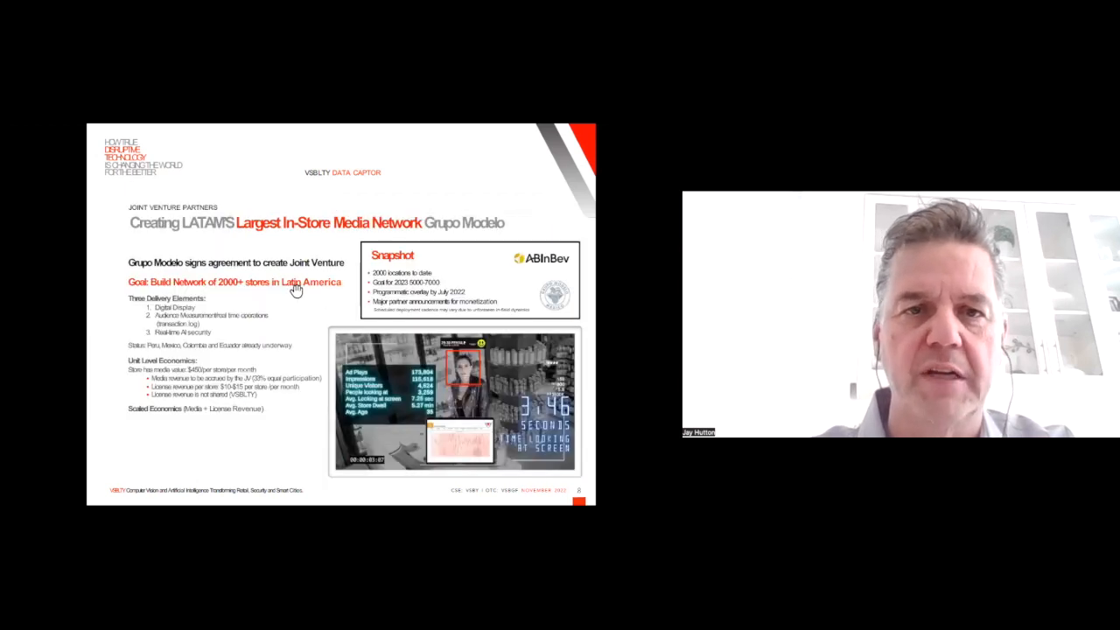
pyautogui.moveTo(267, 242)
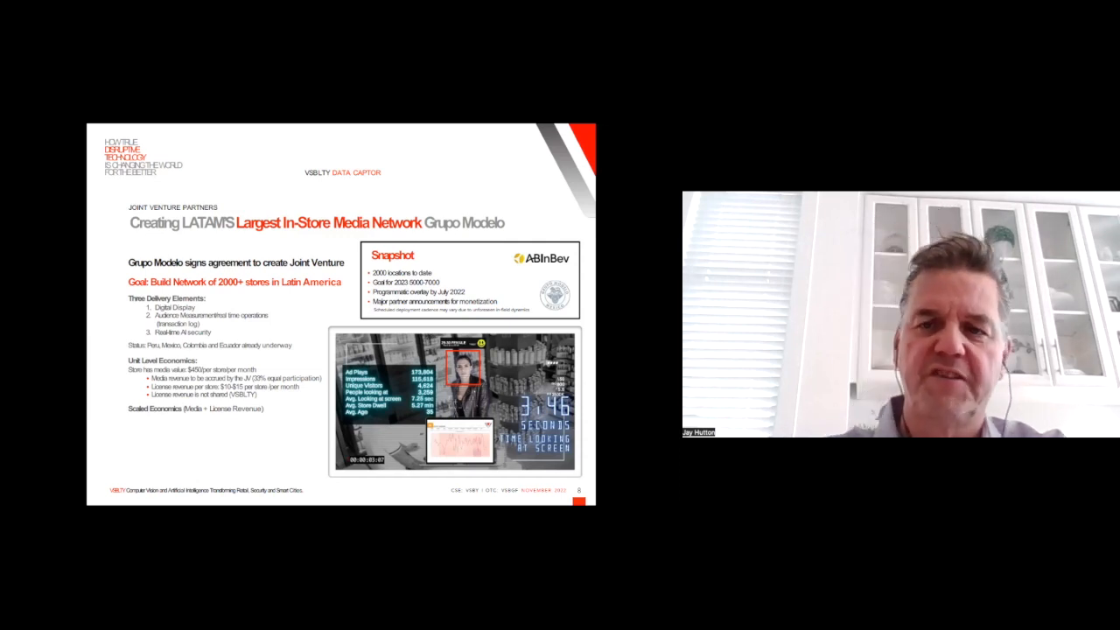
pyautogui.moveTo(294, 301)
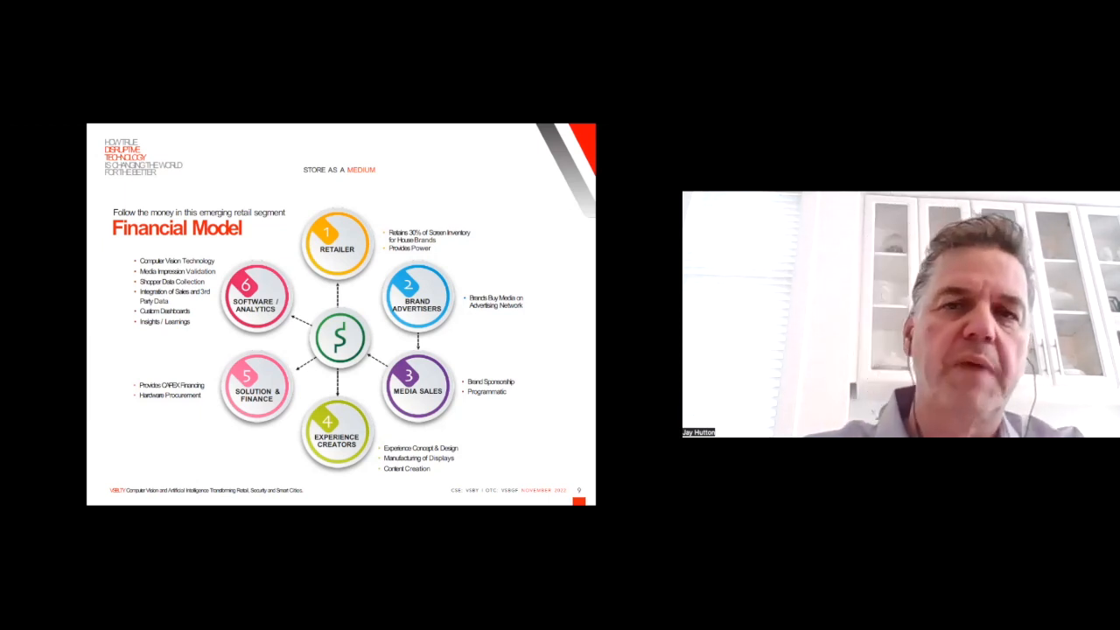
pyautogui.moveTo(354, 308)
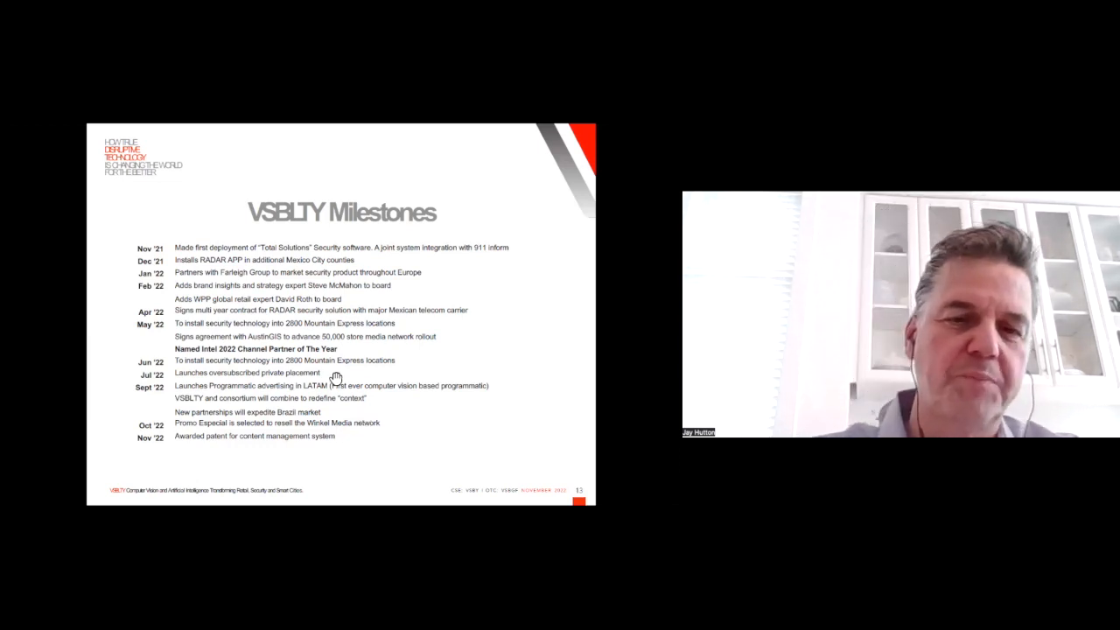
pyautogui.moveTo(377, 417)
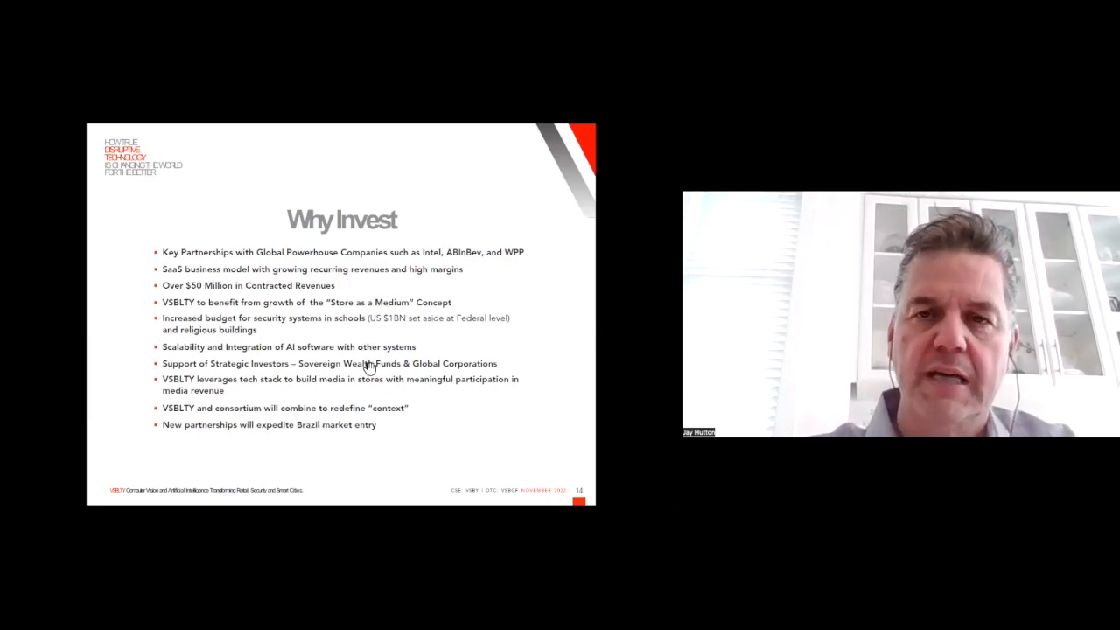
pyautogui.moveTo(357, 399)
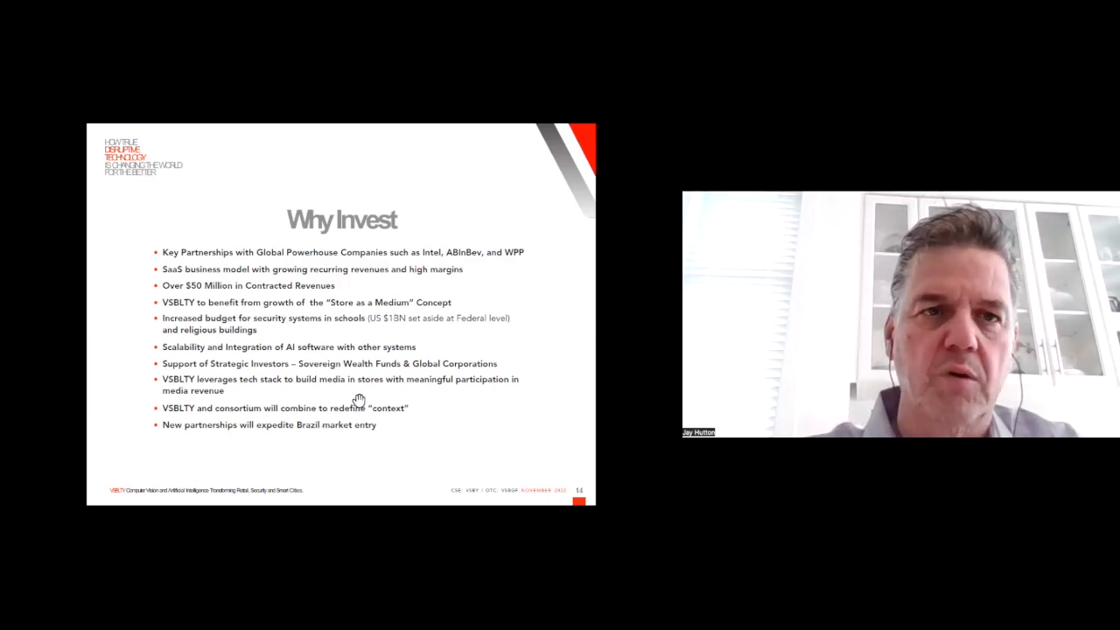